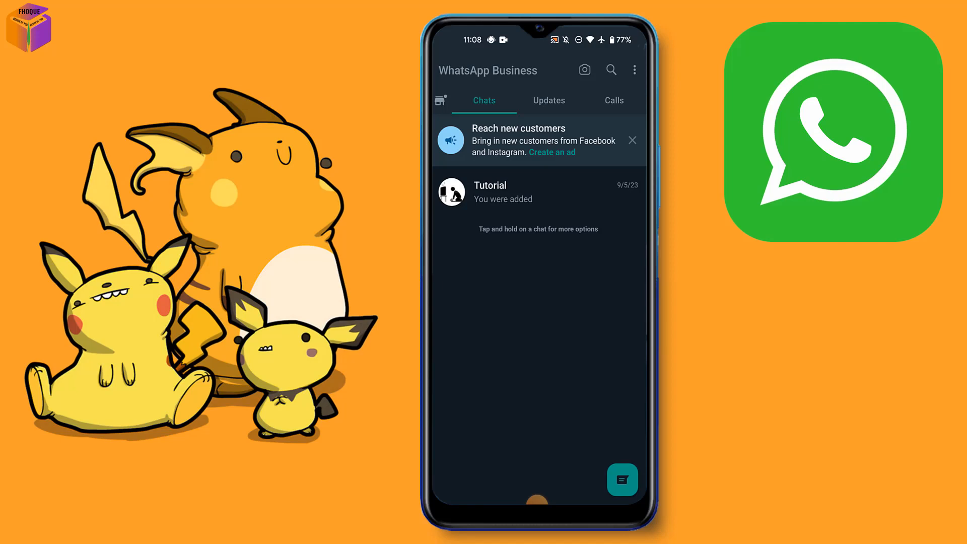
Go from the Chats screen to the app Settings via the three-dot menu
{"action": "left_click", "coordinate": [635, 69]}
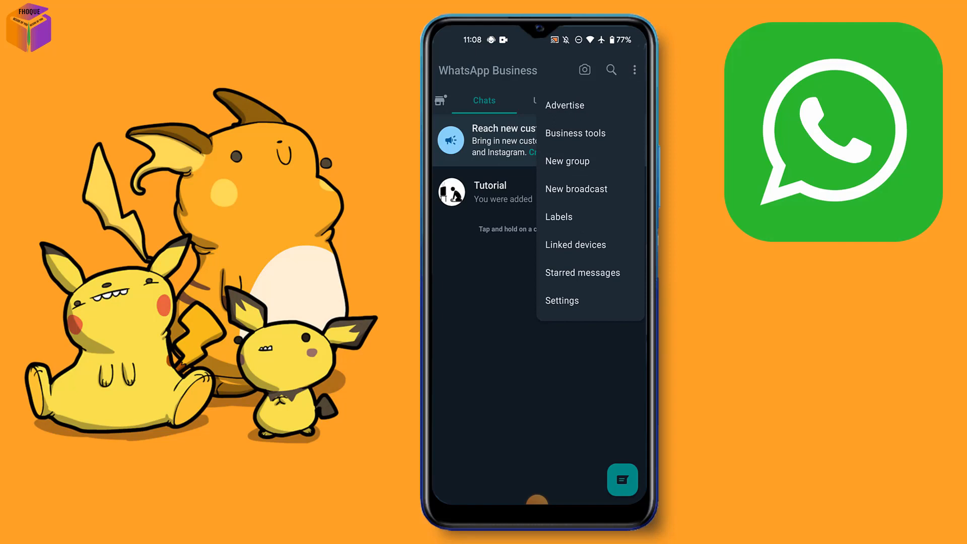
{"action": "left_click", "coordinate": [561, 301]}
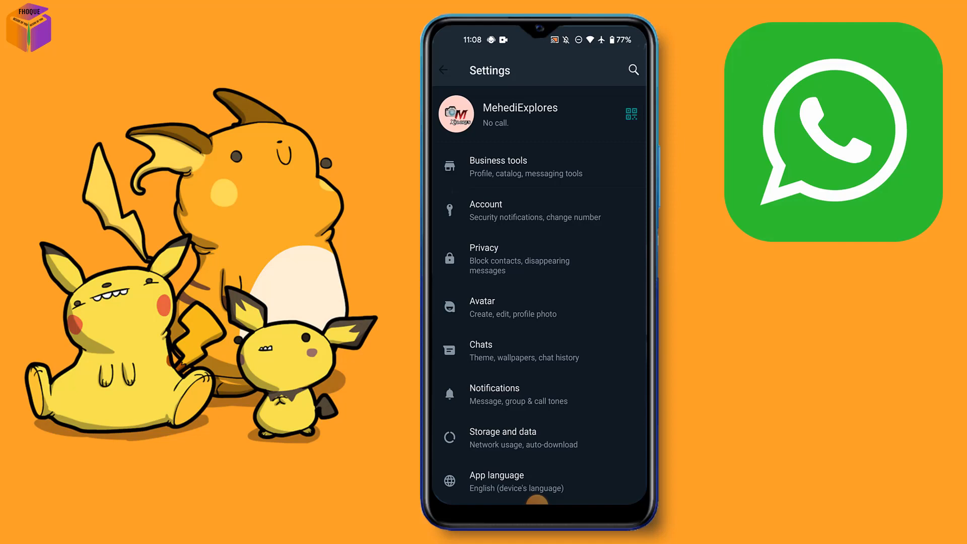
Enter the business profile and reach the empty Email field below the opening hours
{"action": "left_click", "coordinate": [526, 167]}
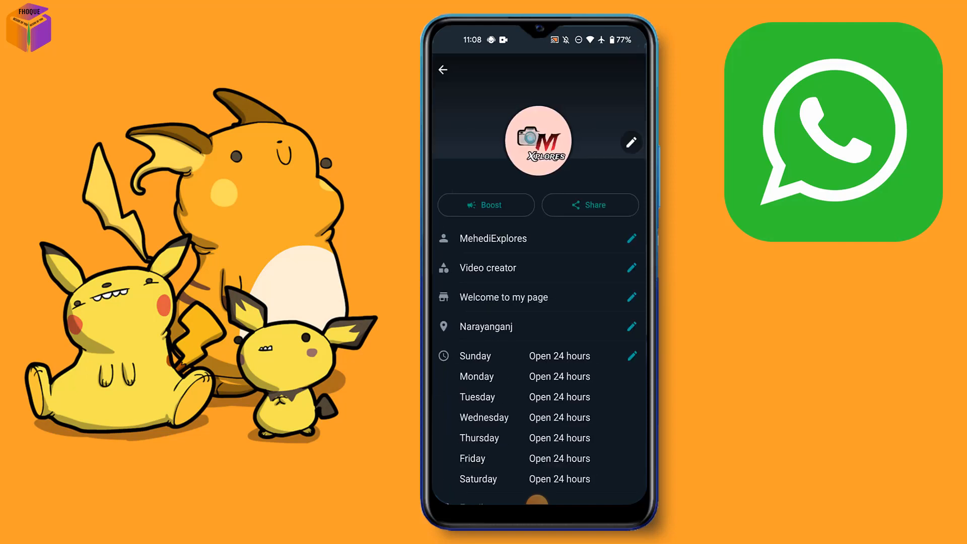
{"action": "scroll", "scroll_direction": "down", "scroll_amount": 3}
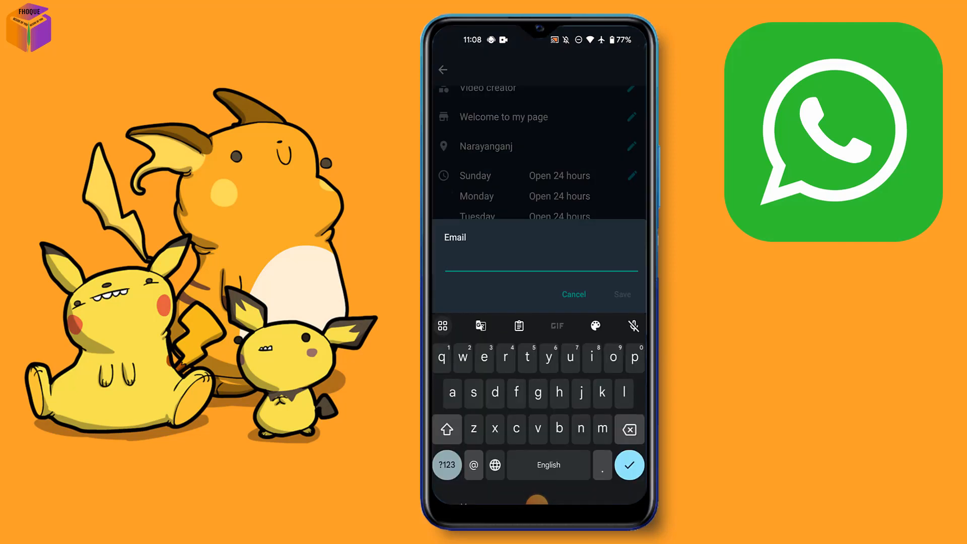
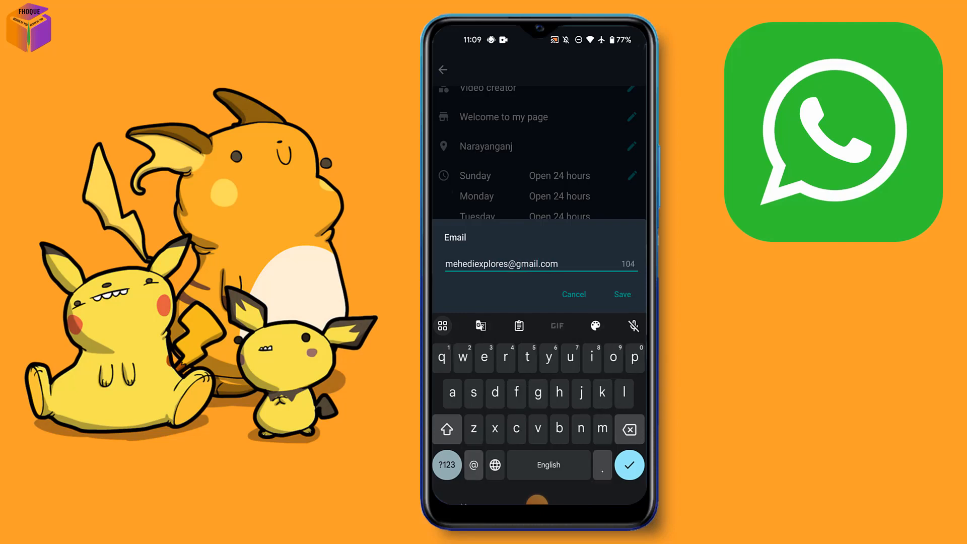
Save the email so it shows on the profile beneath the weekly opening hours
{"action": "left_click", "coordinate": [621, 294]}
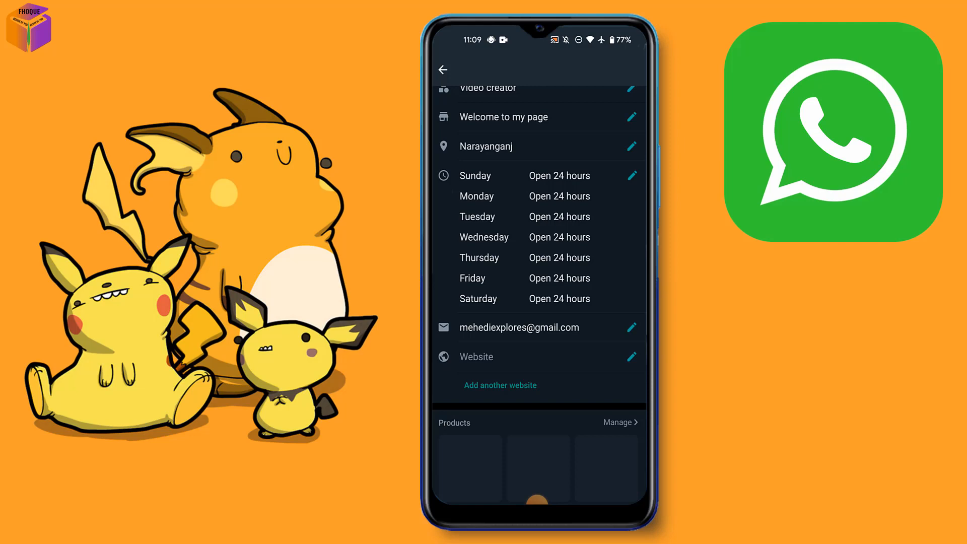
{"action": "scroll", "scroll_direction": "down", "scroll_amount": 3}
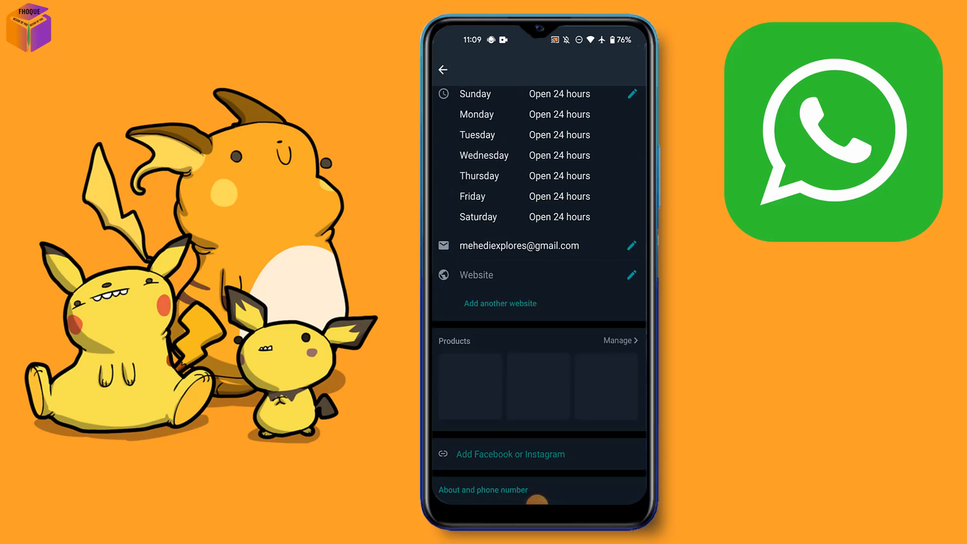
{"action": "scroll", "scroll_direction": "down", "scroll_amount": 3}
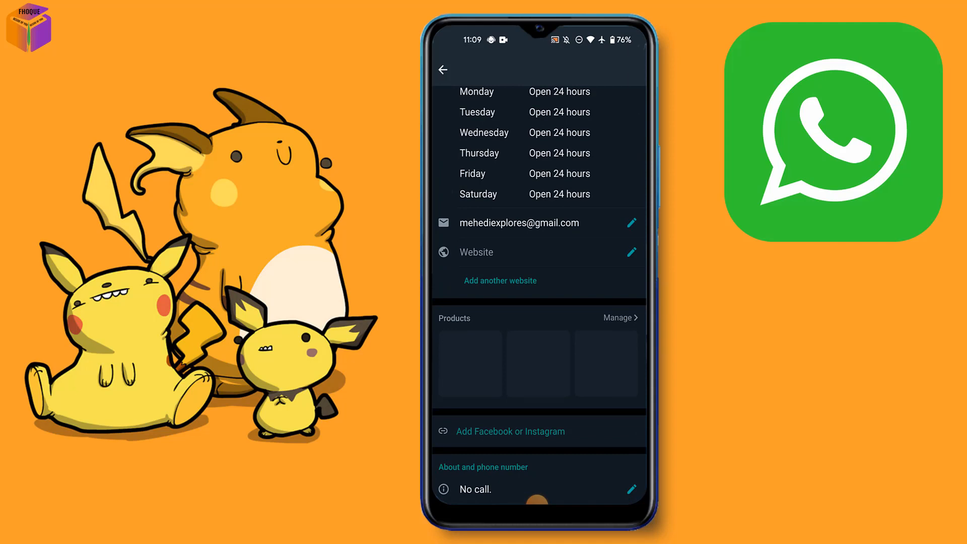